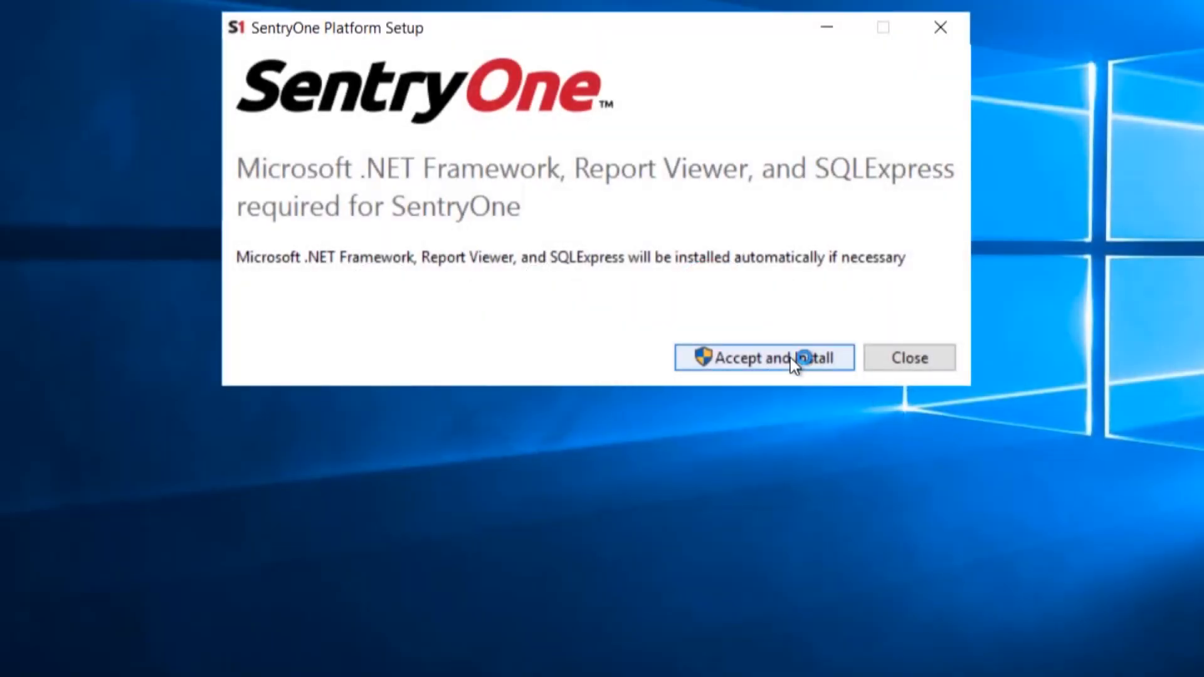
# Step: Install the prerequisites, allow UAC, and accept the license terms in Platform Setup
pyautogui.click(764, 358)
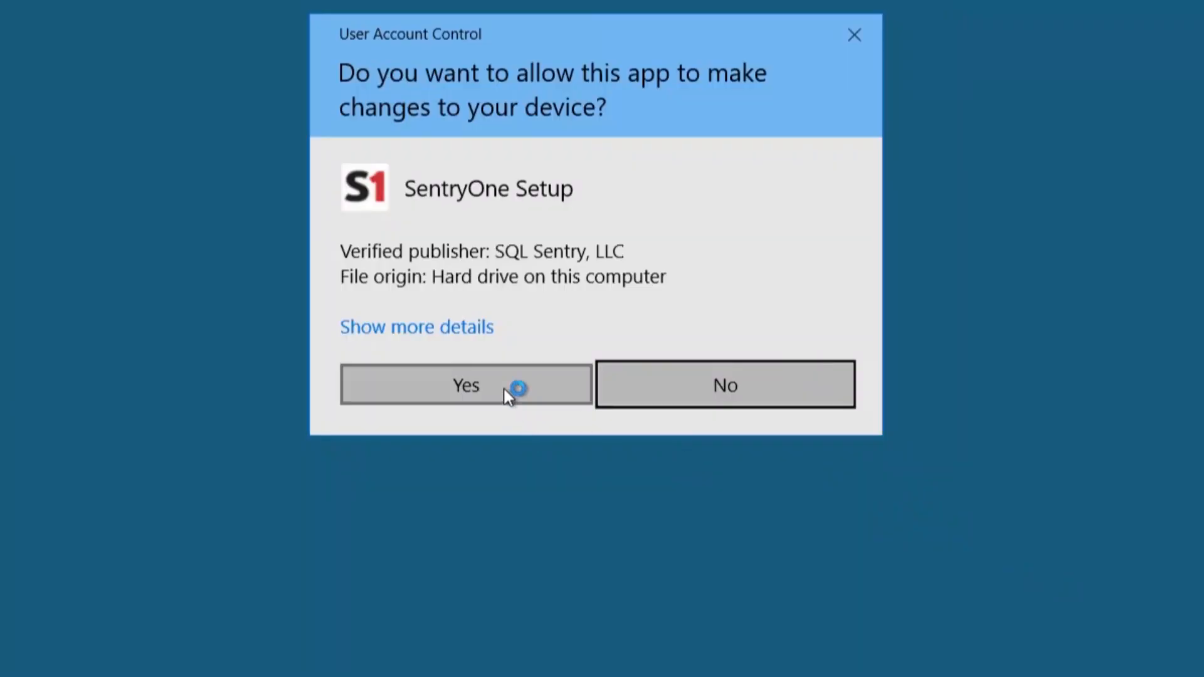
pyautogui.click(466, 385)
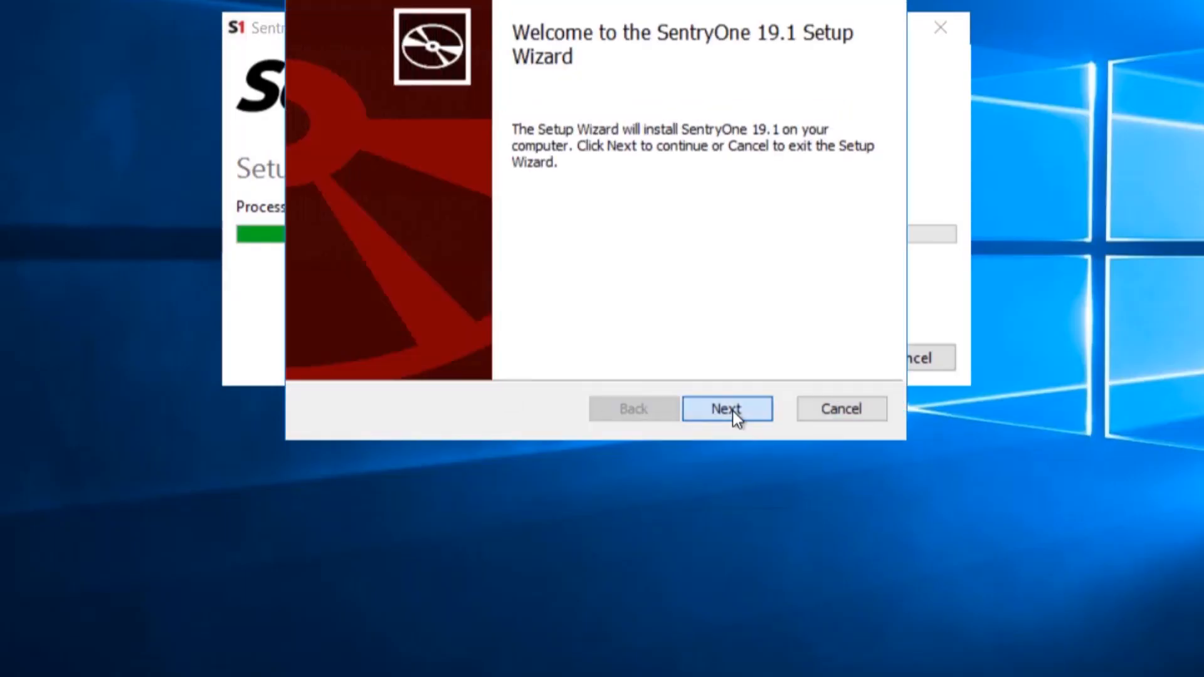
pyautogui.click(726, 407)
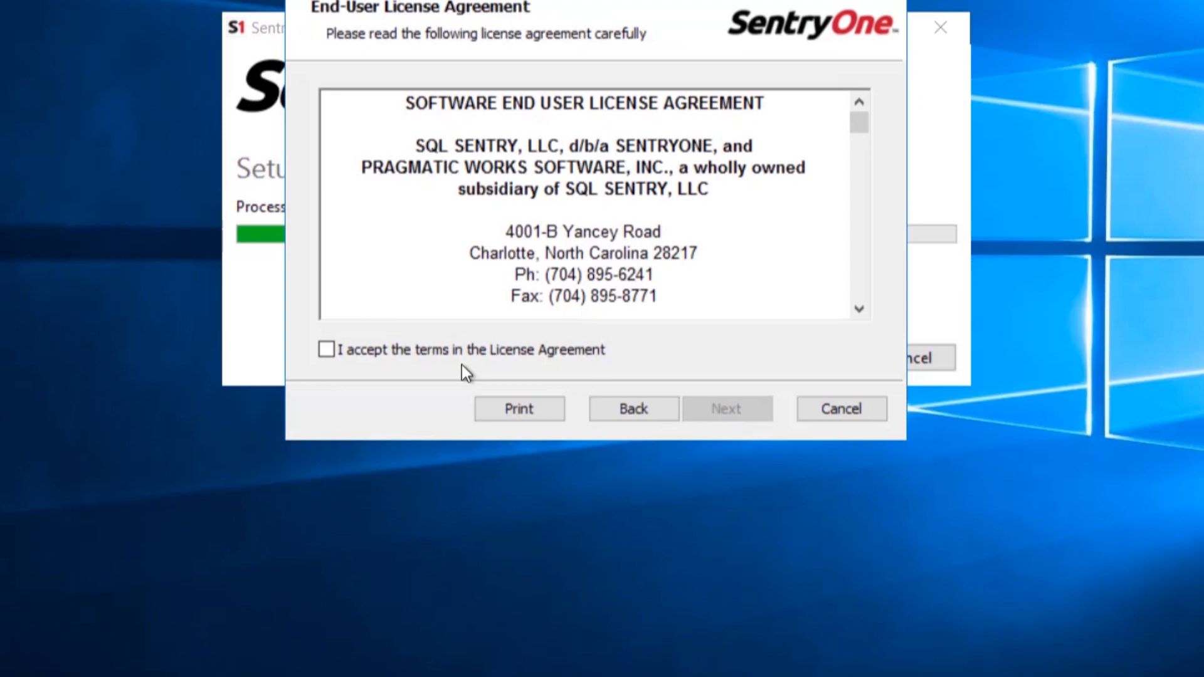
pyautogui.click(326, 350)
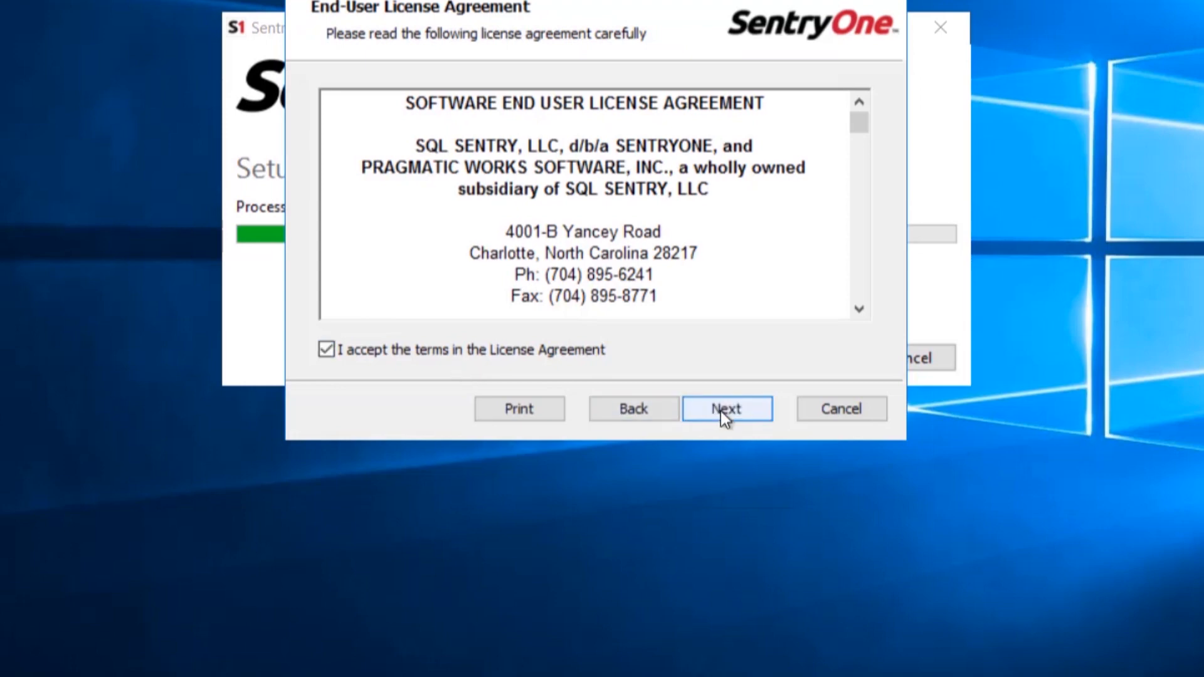
pyautogui.click(726, 407)
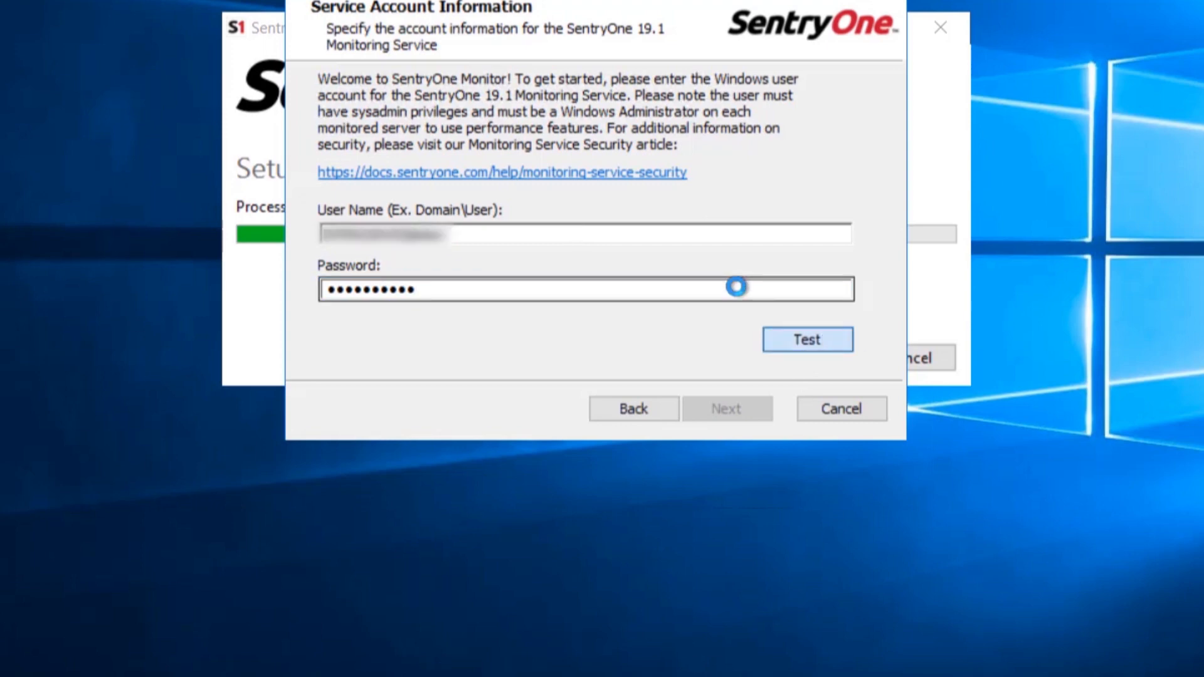
# Step: Verify the monitoring service account credentials and run the SentryOne installation
pyautogui.click(723, 408)
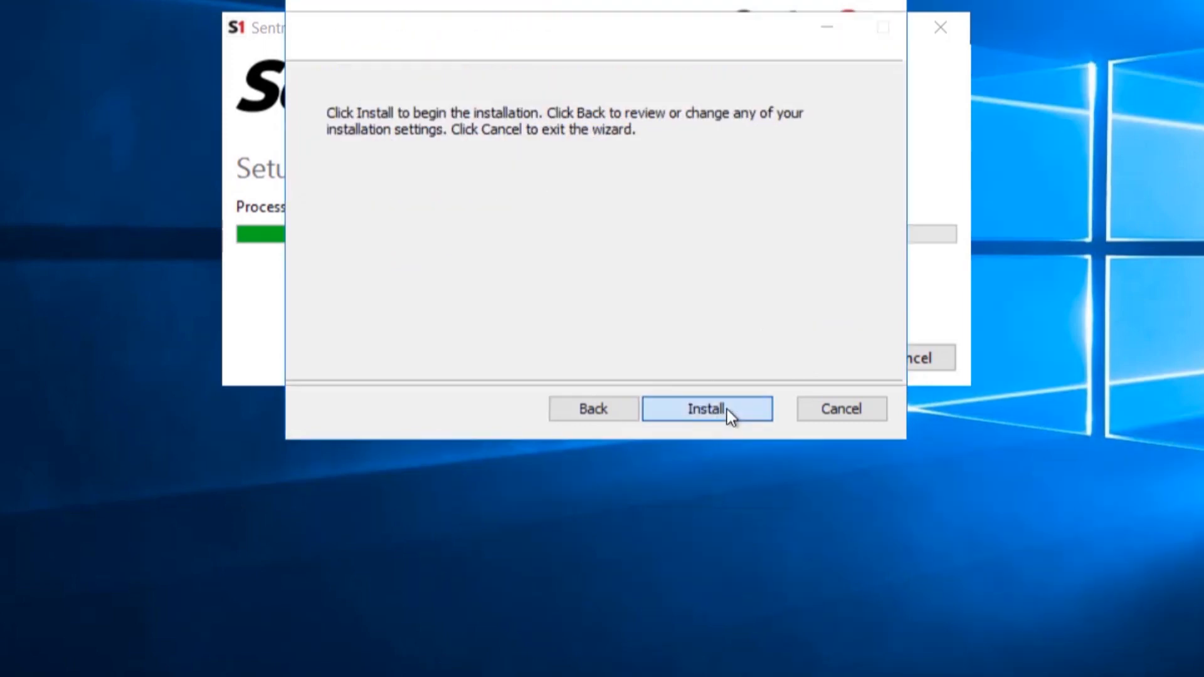
pyautogui.click(705, 408)
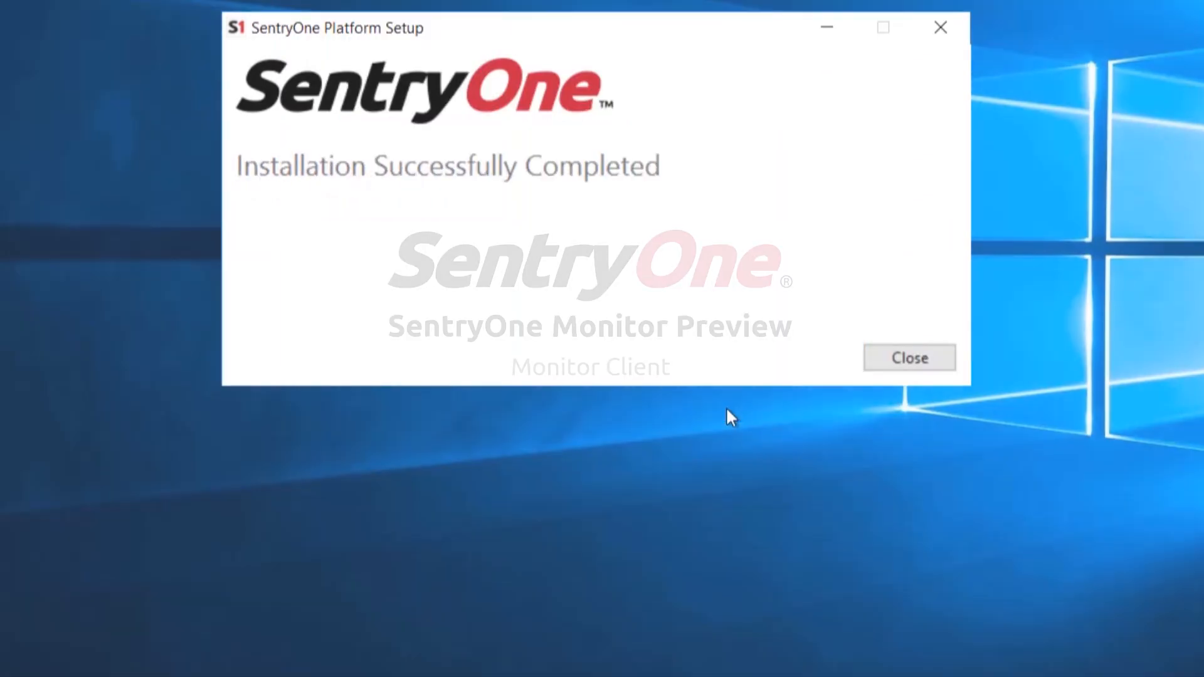
# Step: Close setup, sign in to the SentryOne Cloud account, and start configuration with Let's Go!
pyautogui.click(909, 358)
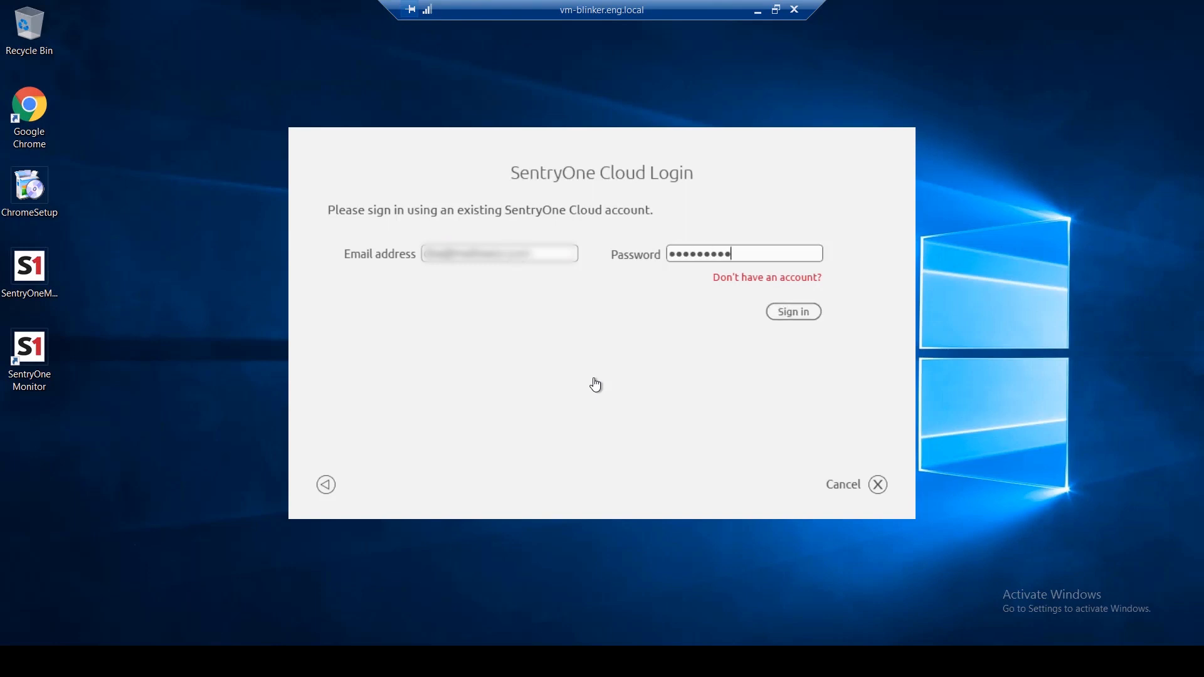
pyautogui.click(792, 311)
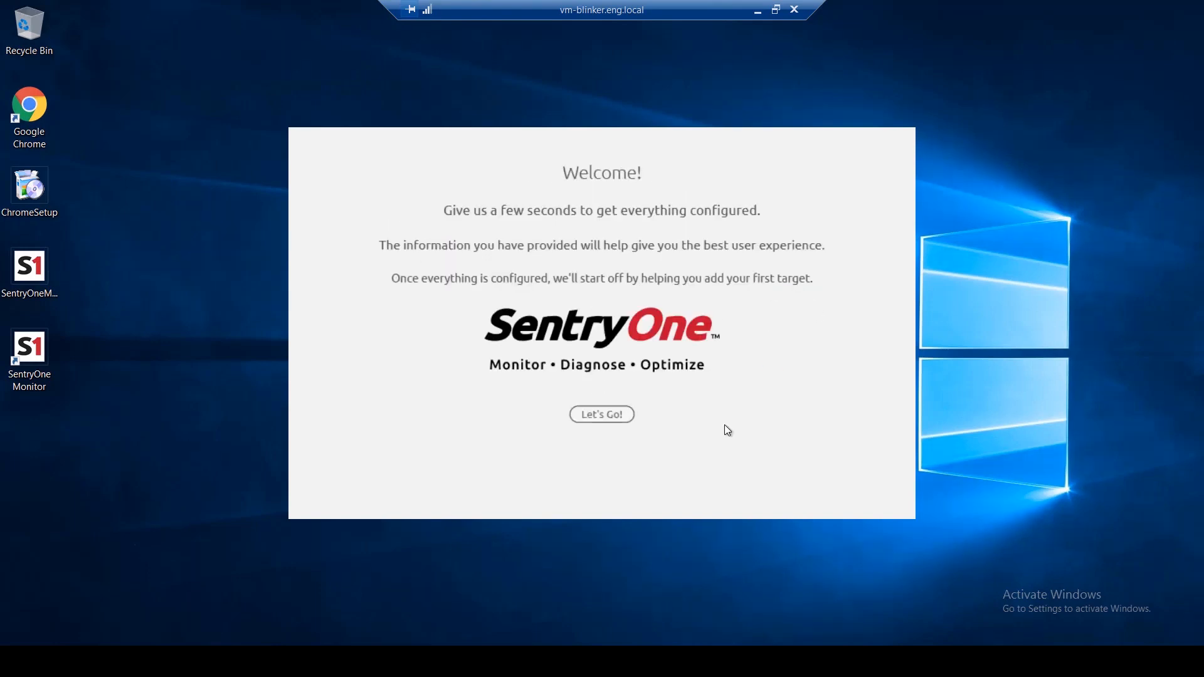
pyautogui.click(601, 414)
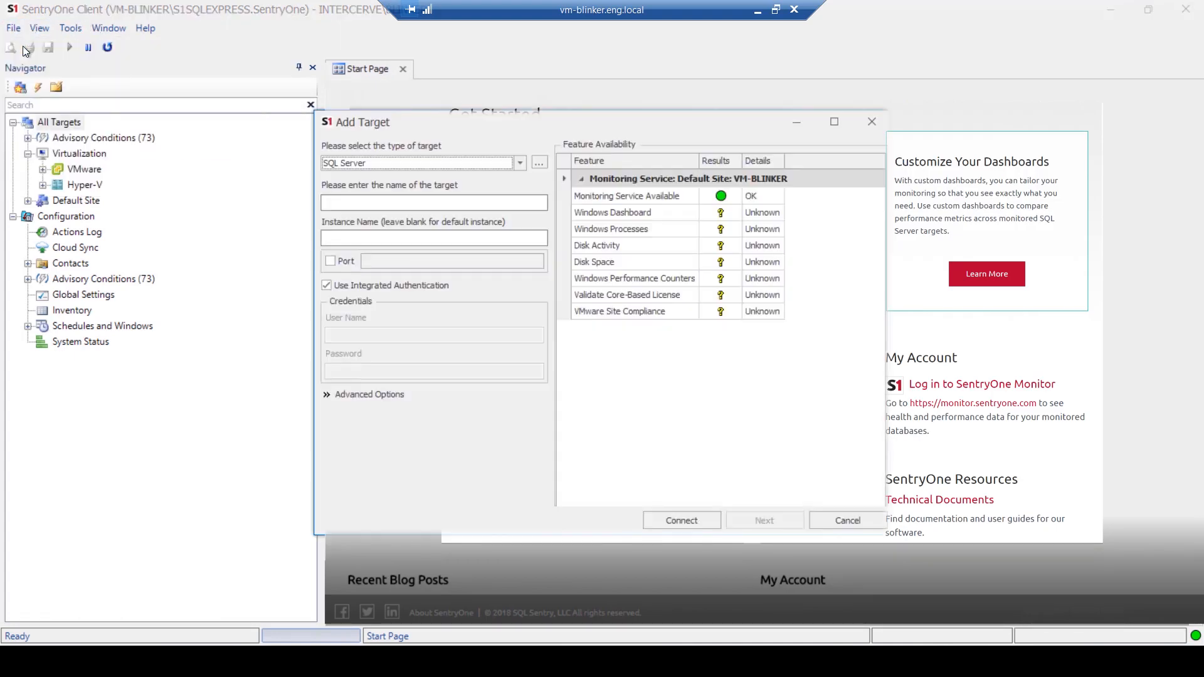
# Step: Name a SQL Server target, connect to it, and continue once its feature checks pass
pyautogui.click(434, 202)
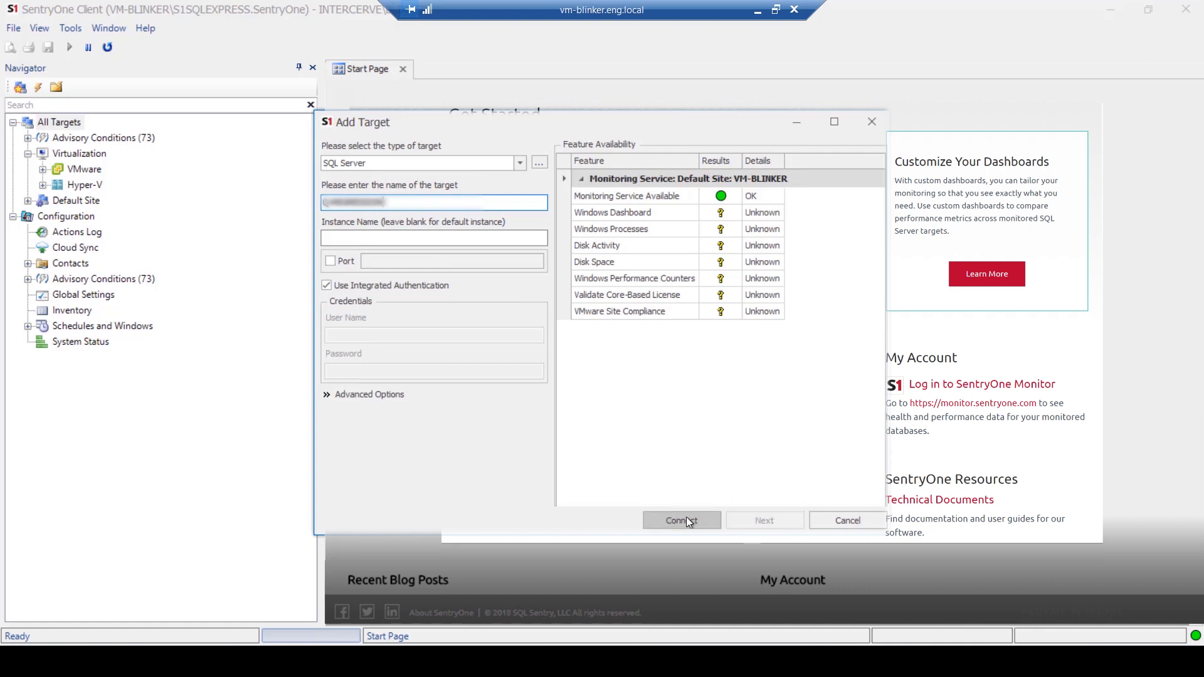
pyautogui.click(680, 520)
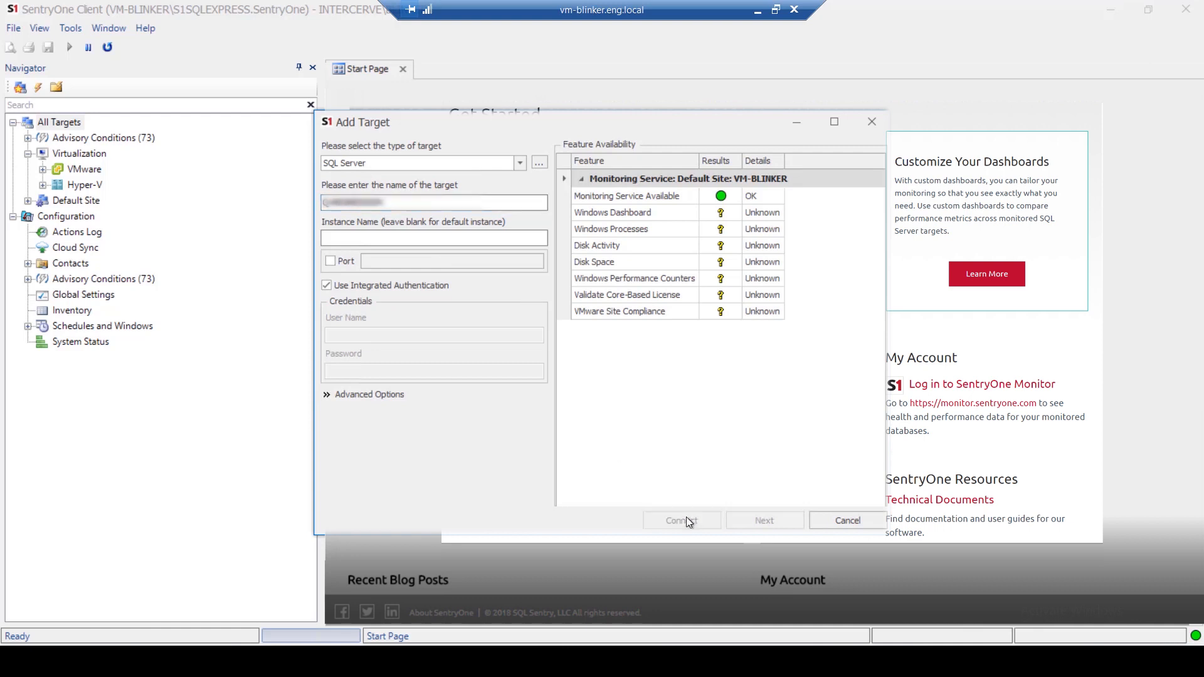
pyautogui.click(679, 520)
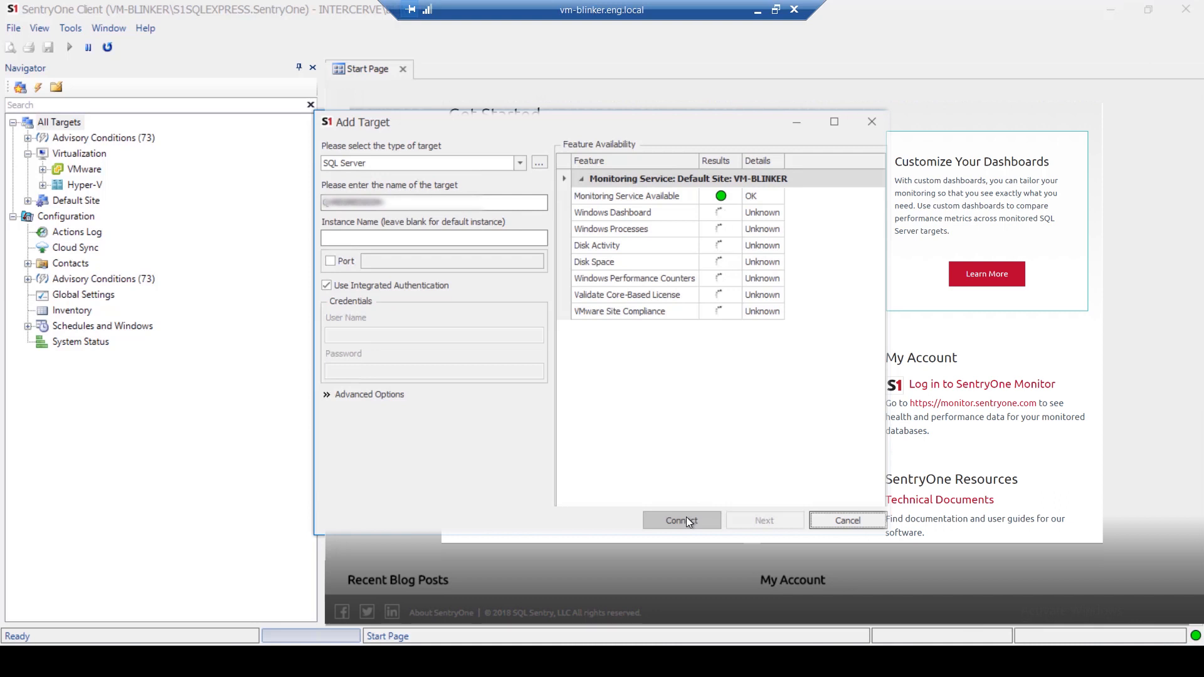
pyautogui.click(679, 520)
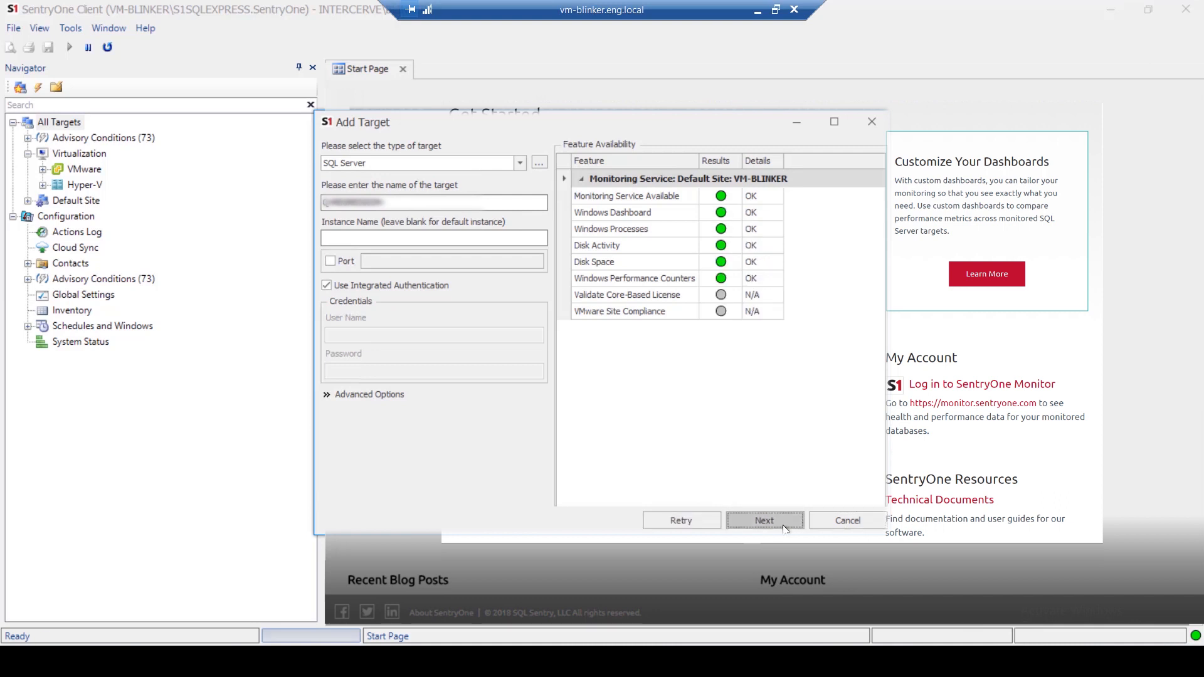
pyautogui.click(763, 519)
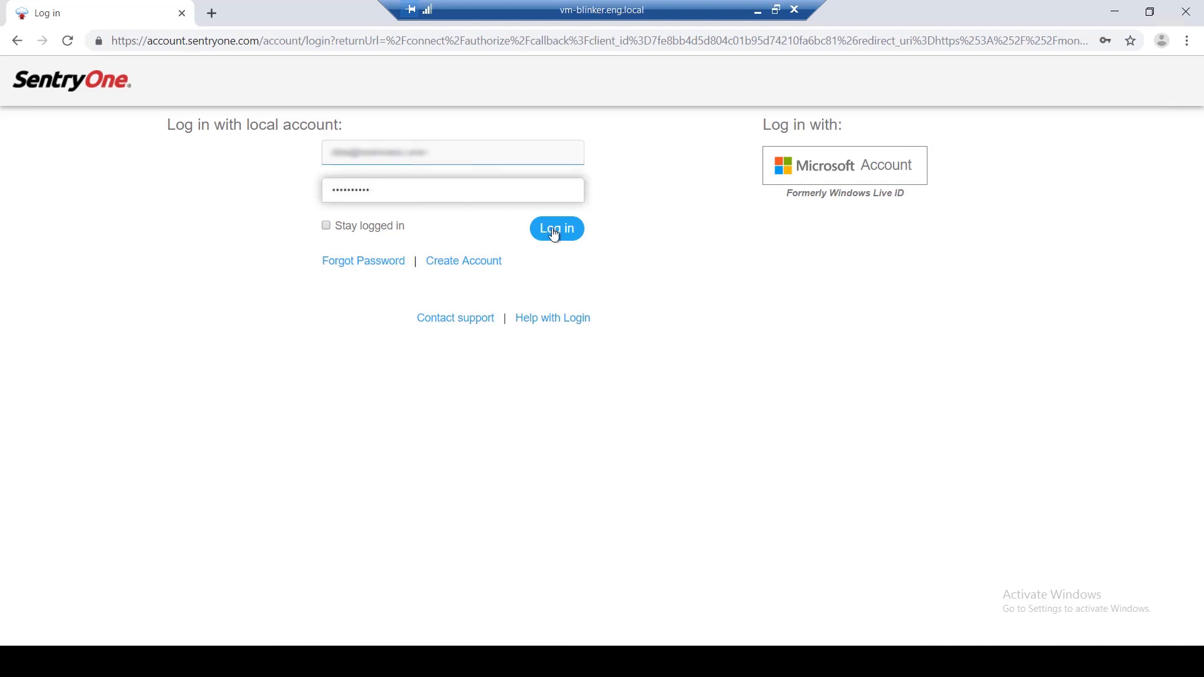
# Step: Log in to the portal and view the Q-REGRESSION target's health and Events by Tag
pyautogui.click(556, 228)
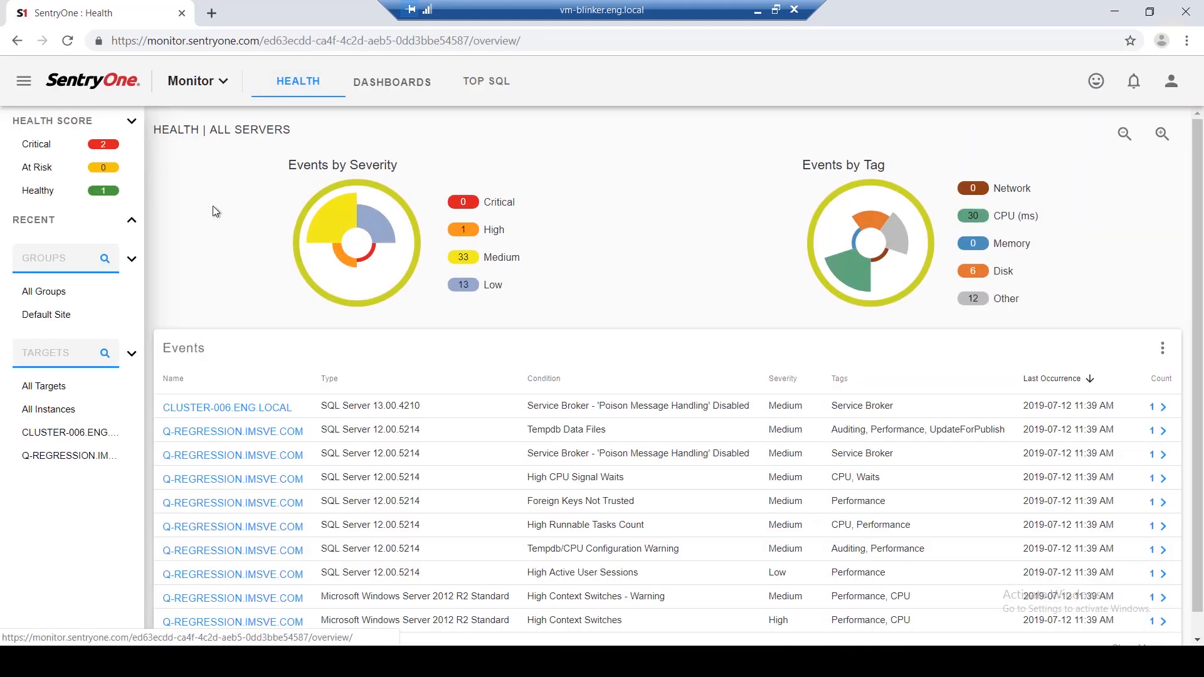
pyautogui.click(69, 455)
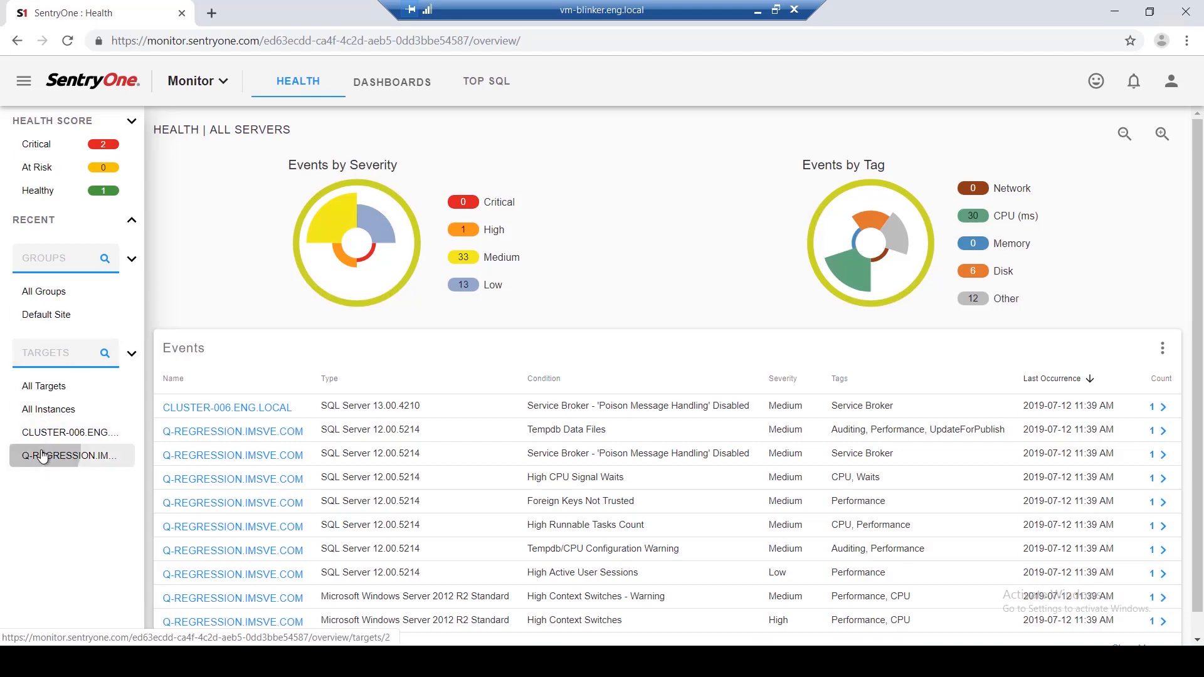
pyautogui.click(70, 456)
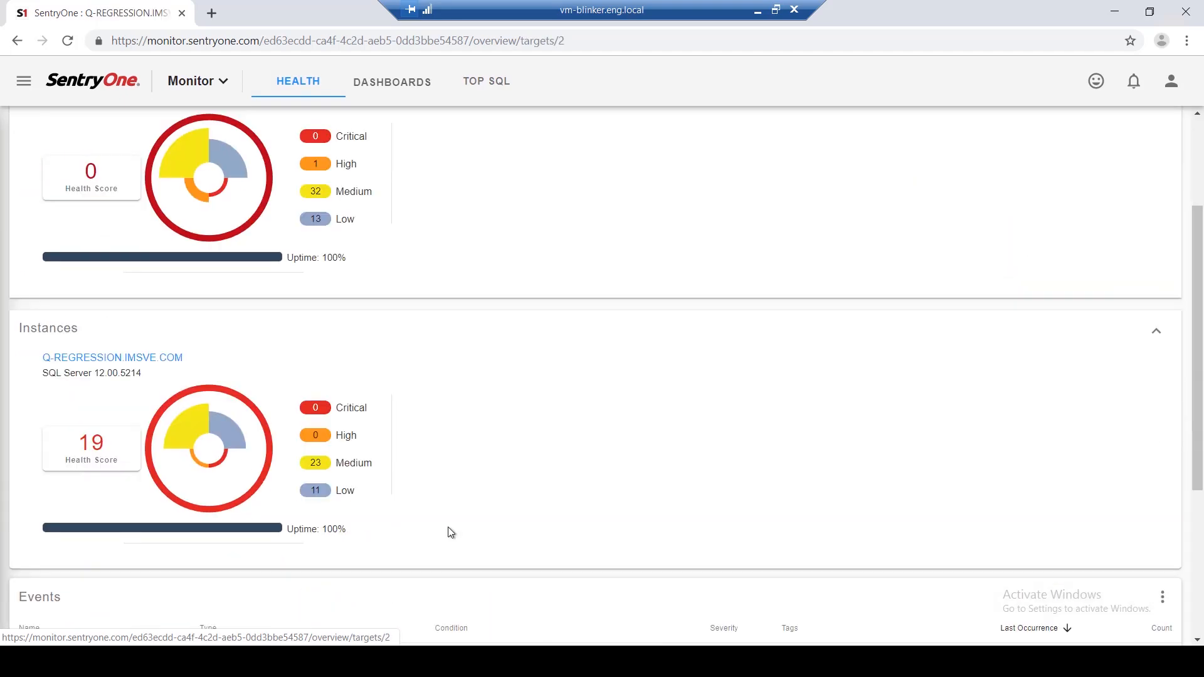
pyautogui.scroll(-3)
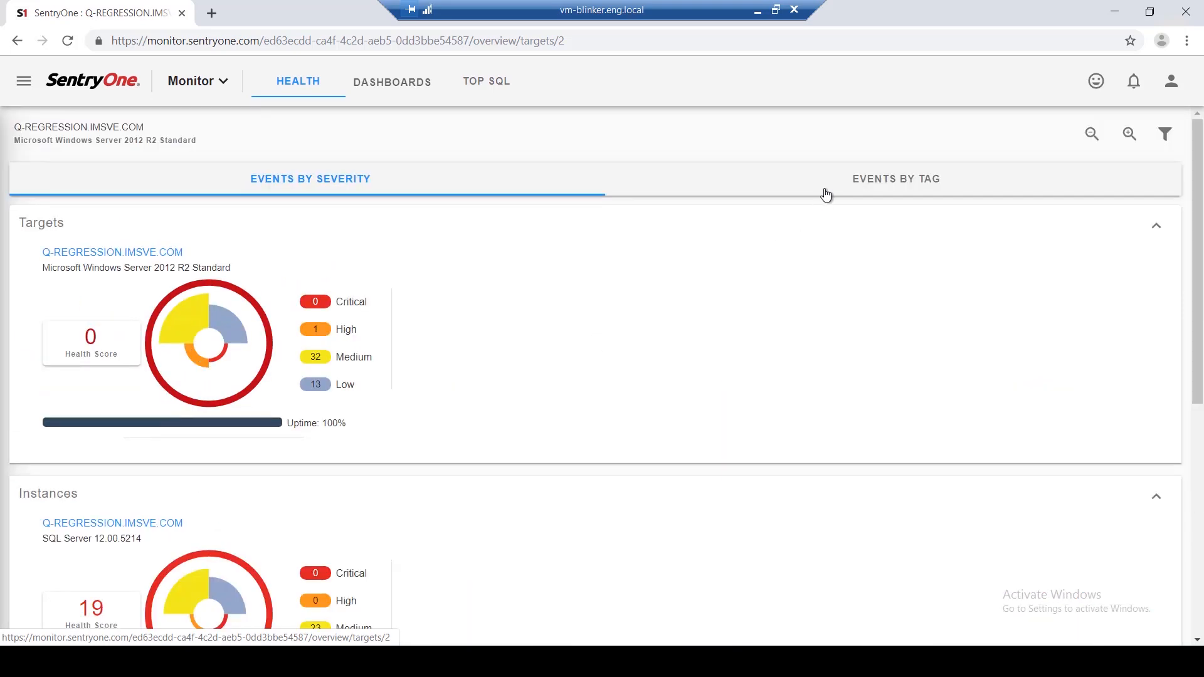
pyautogui.scroll(-3)
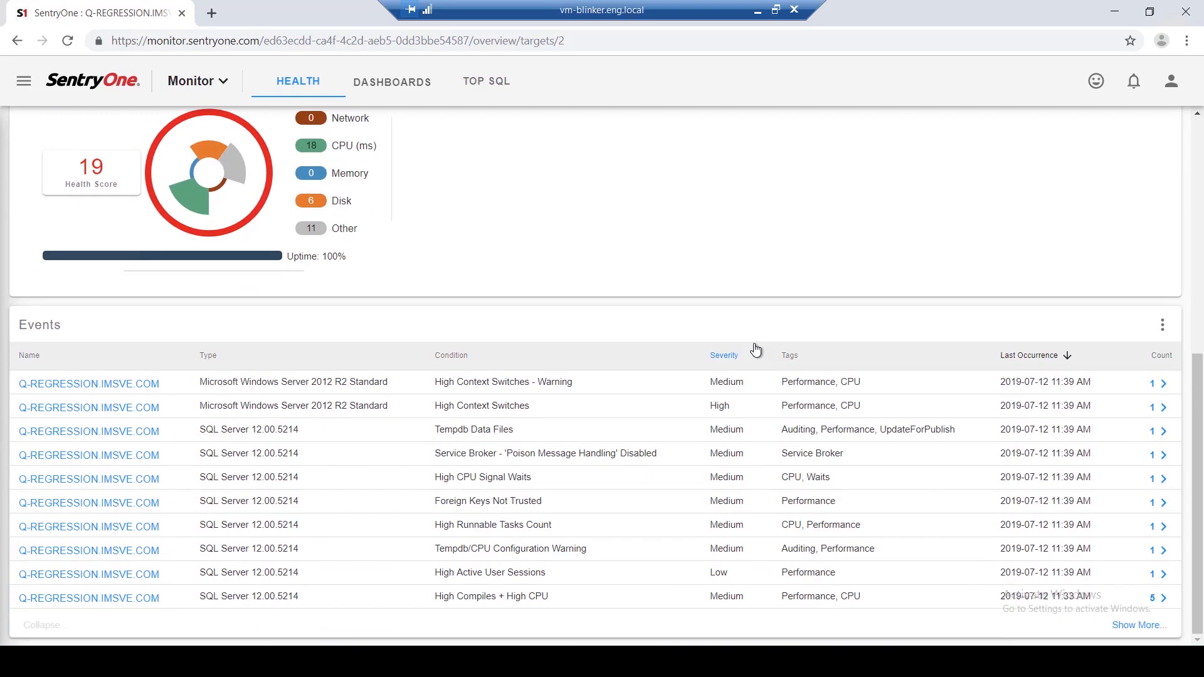
pyautogui.moveTo(723, 262)
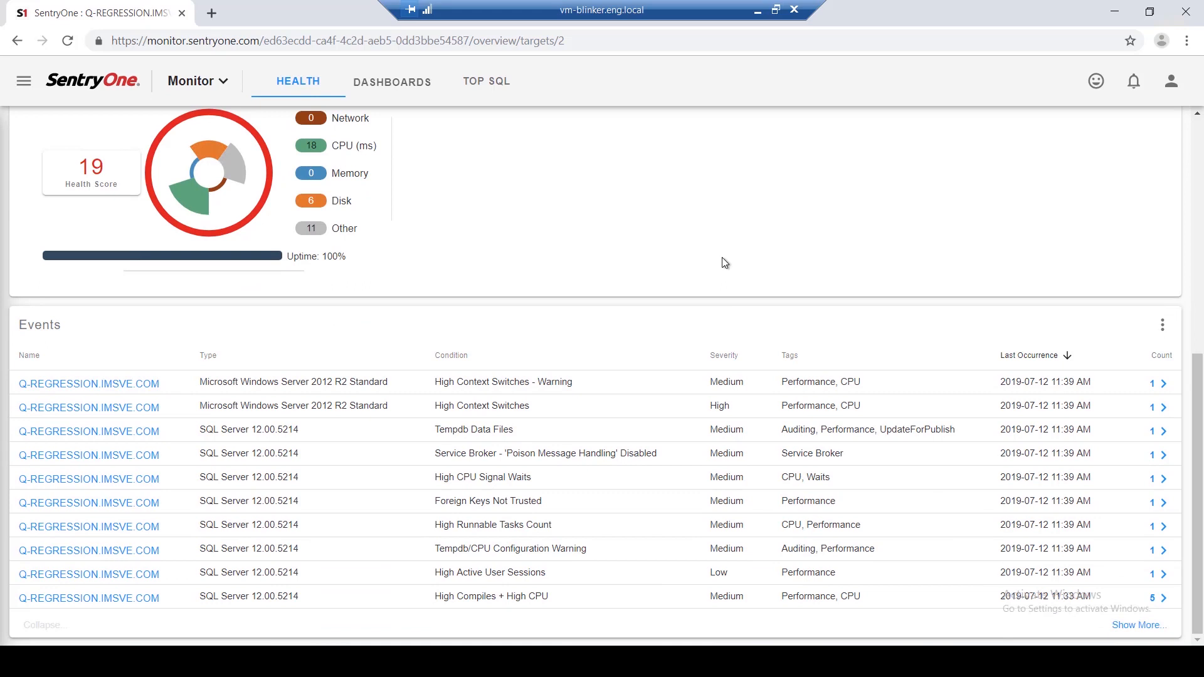
pyautogui.moveTo(378, 90)
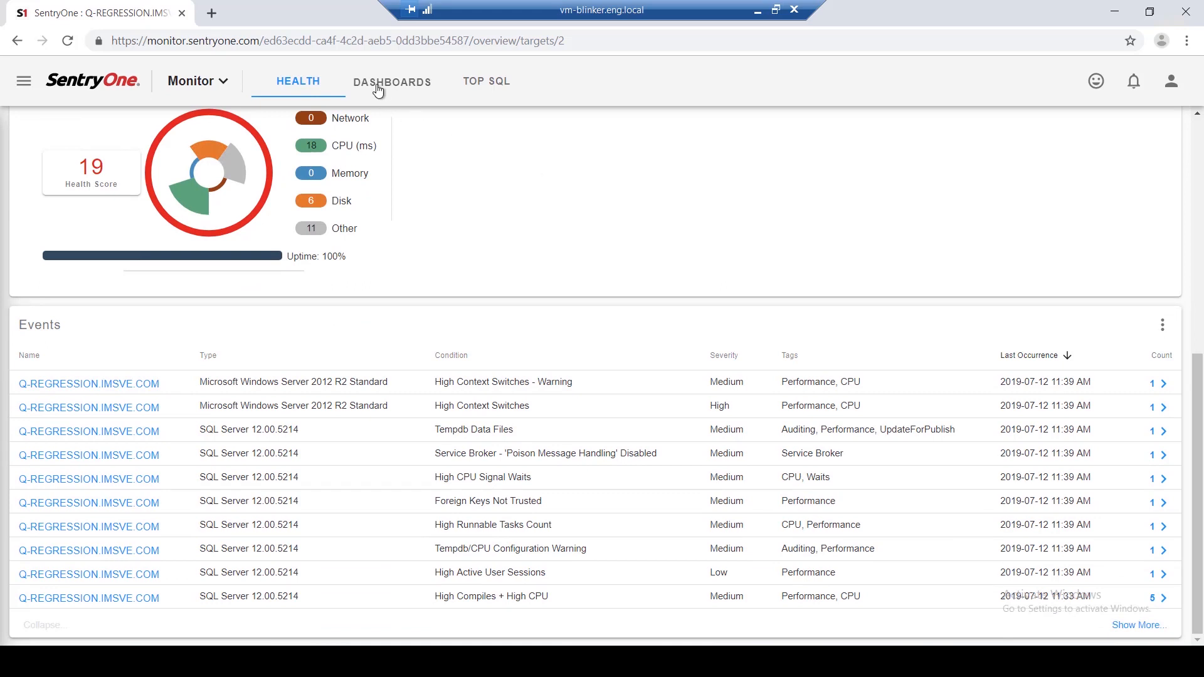
# Step: Show the Performance Analysis dashboard's network, CPU, memory and SQL activity charts
pyautogui.click(391, 81)
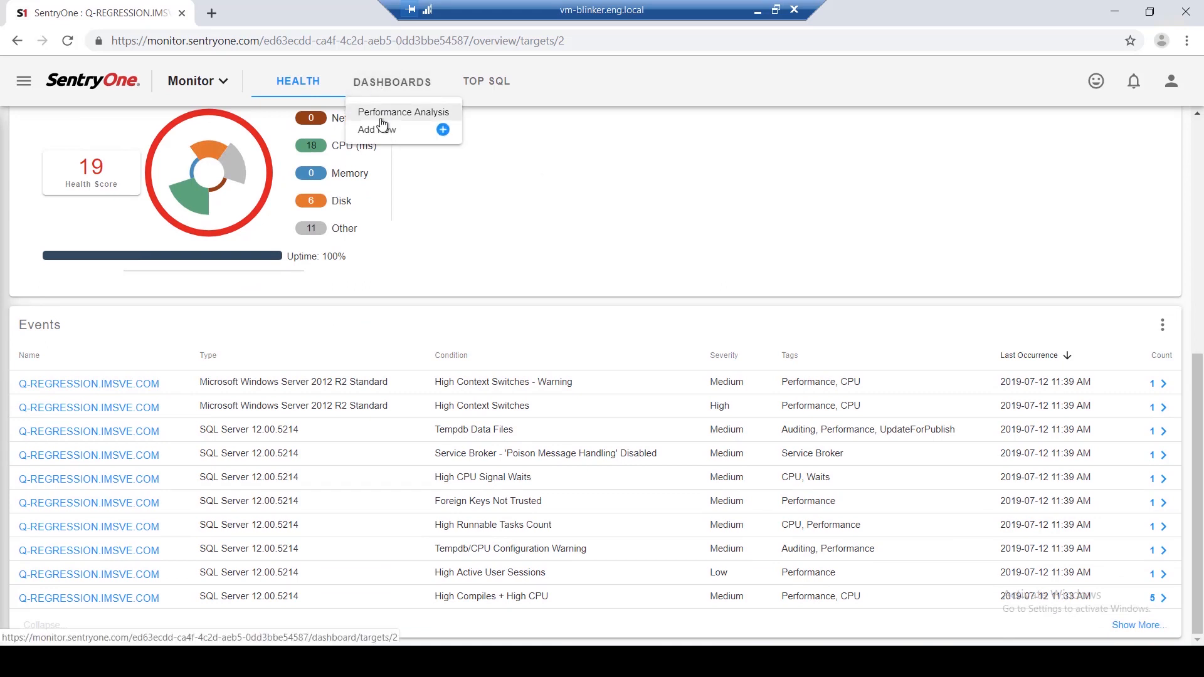
pyautogui.click(403, 112)
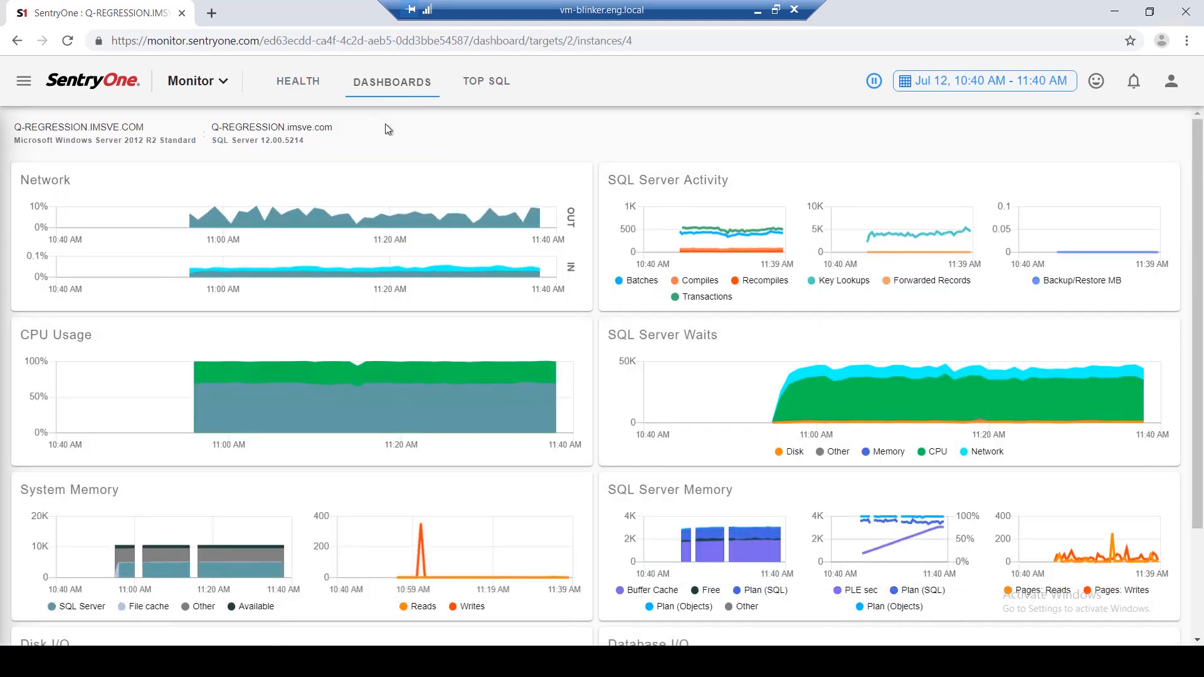
pyautogui.scroll(-3)
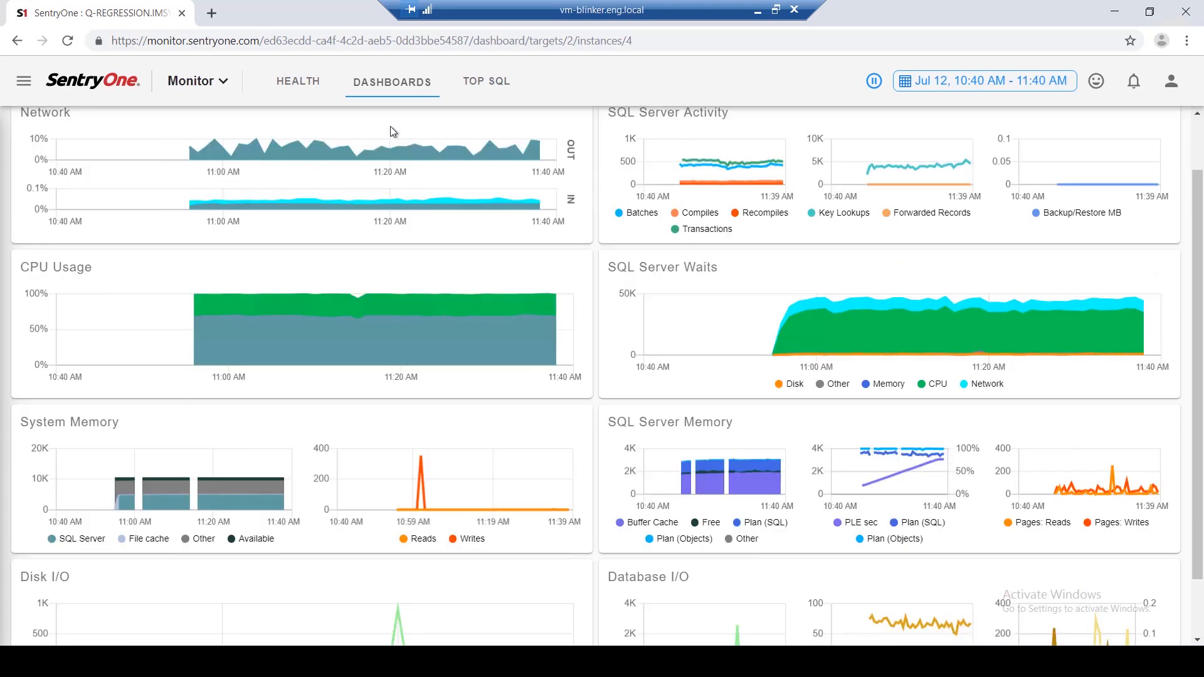
pyautogui.scroll(-3)
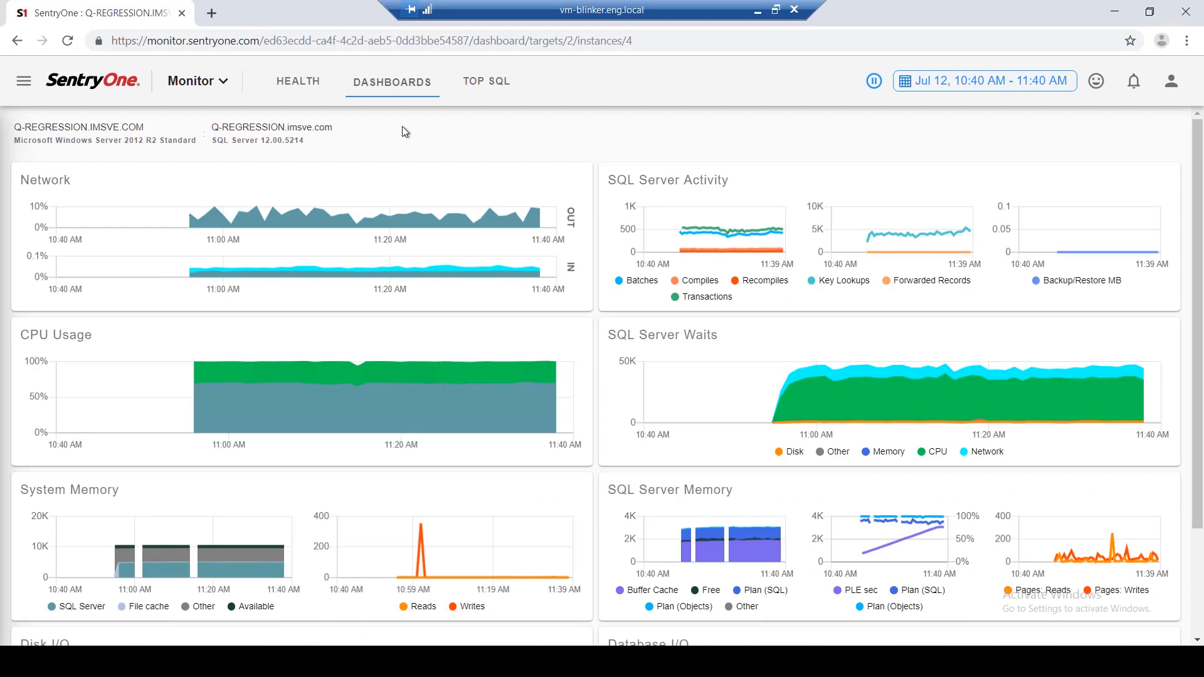
pyautogui.click(486, 82)
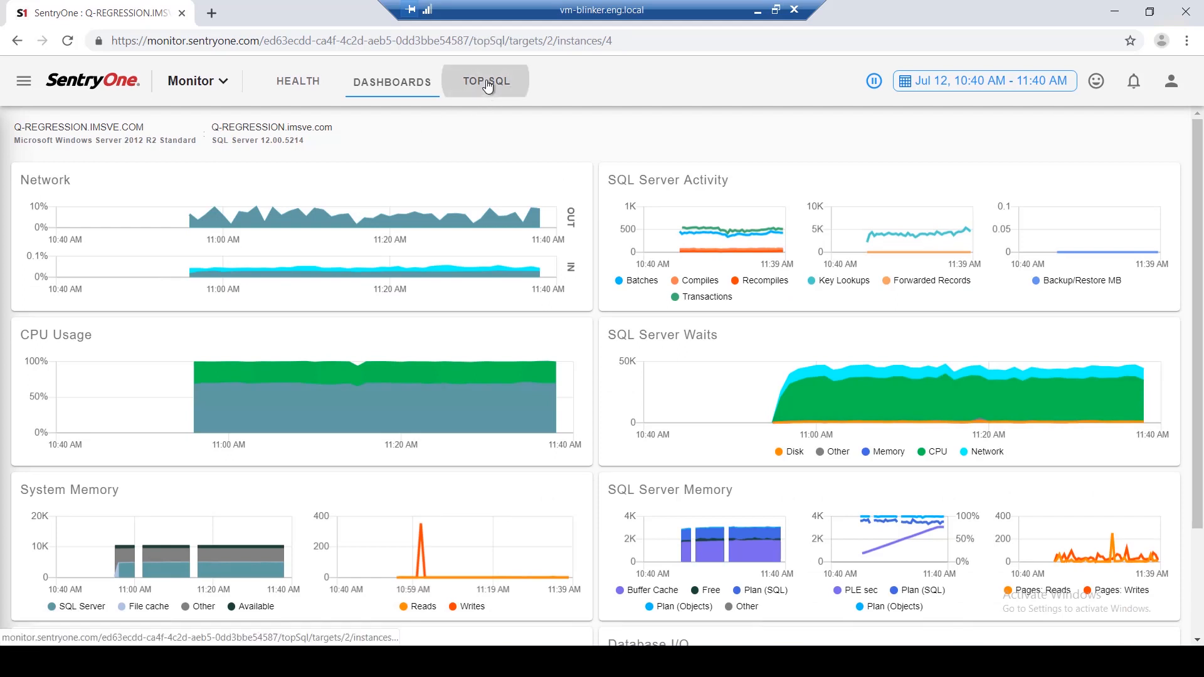
# Step: Review Top SQL totals and trace events, then return to the all-servers health overview
pyautogui.click(485, 82)
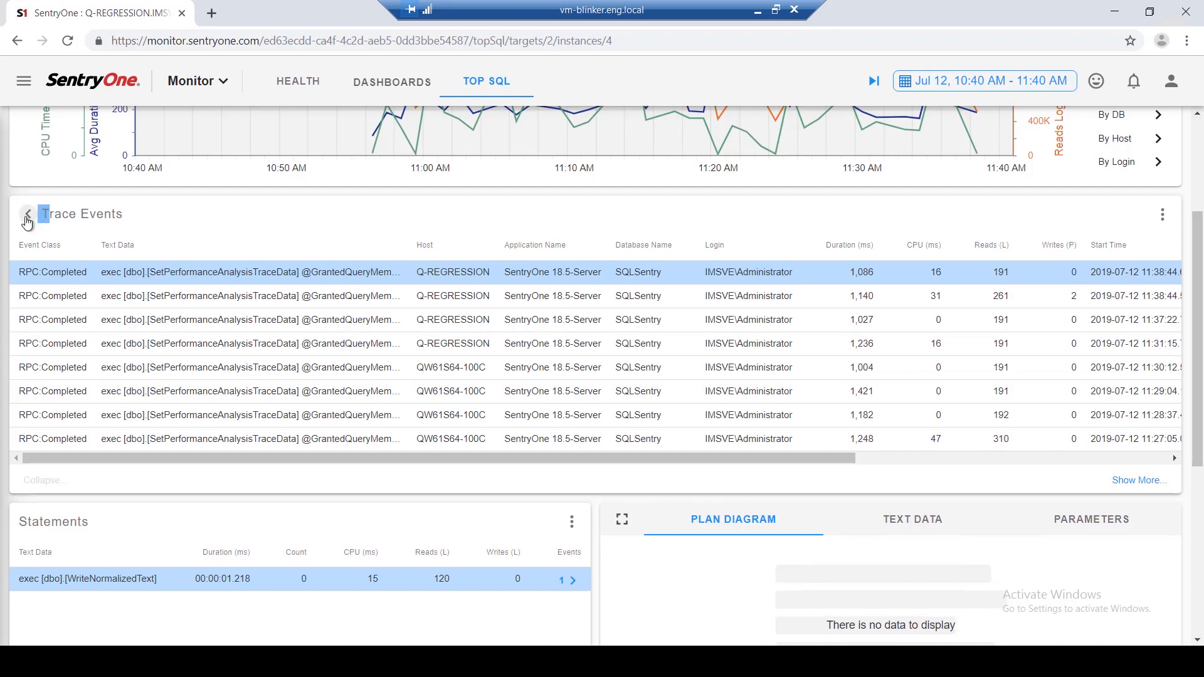
pyautogui.click(26, 213)
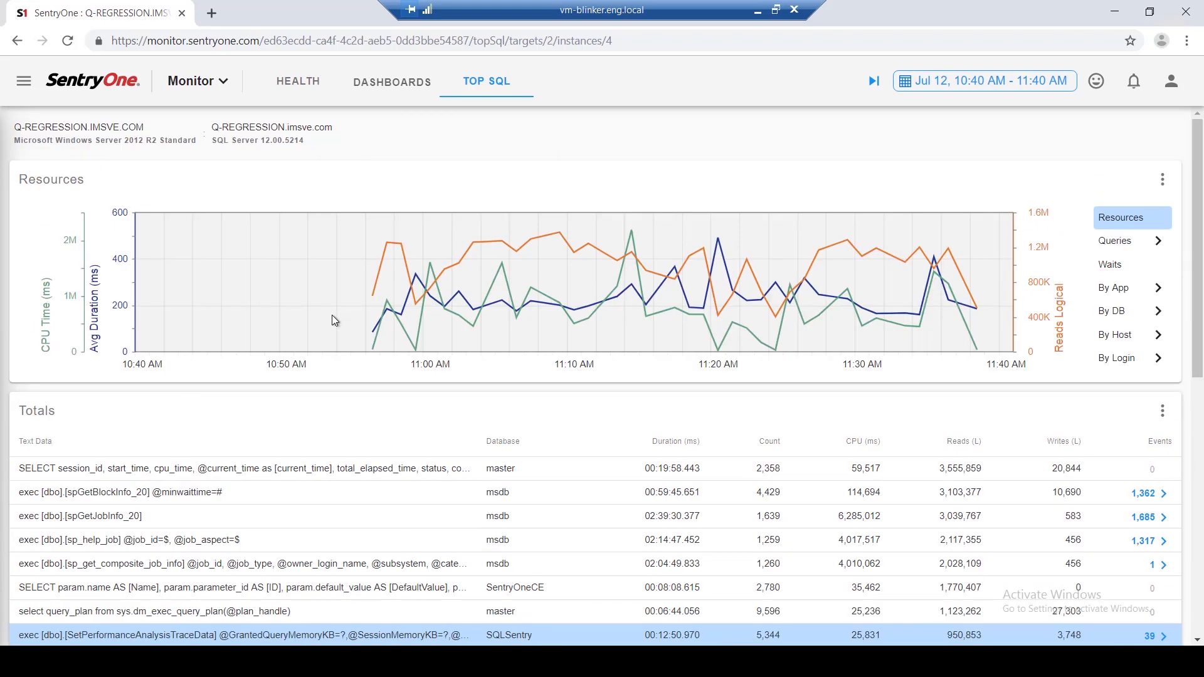
pyautogui.click(298, 81)
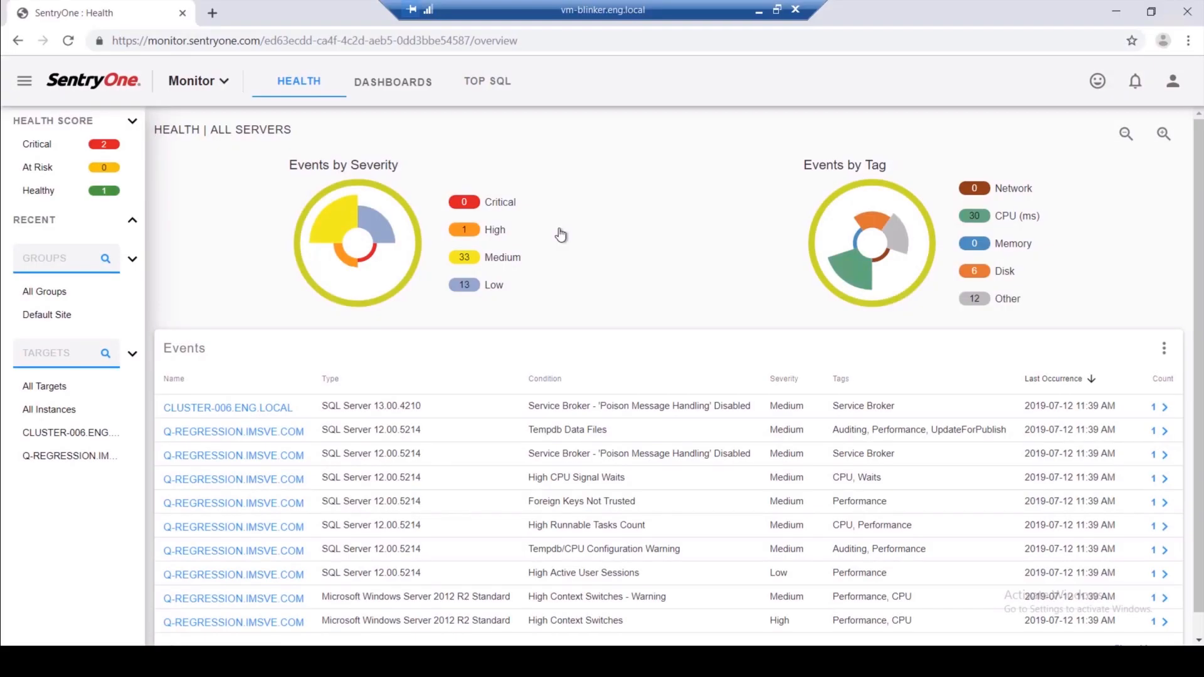